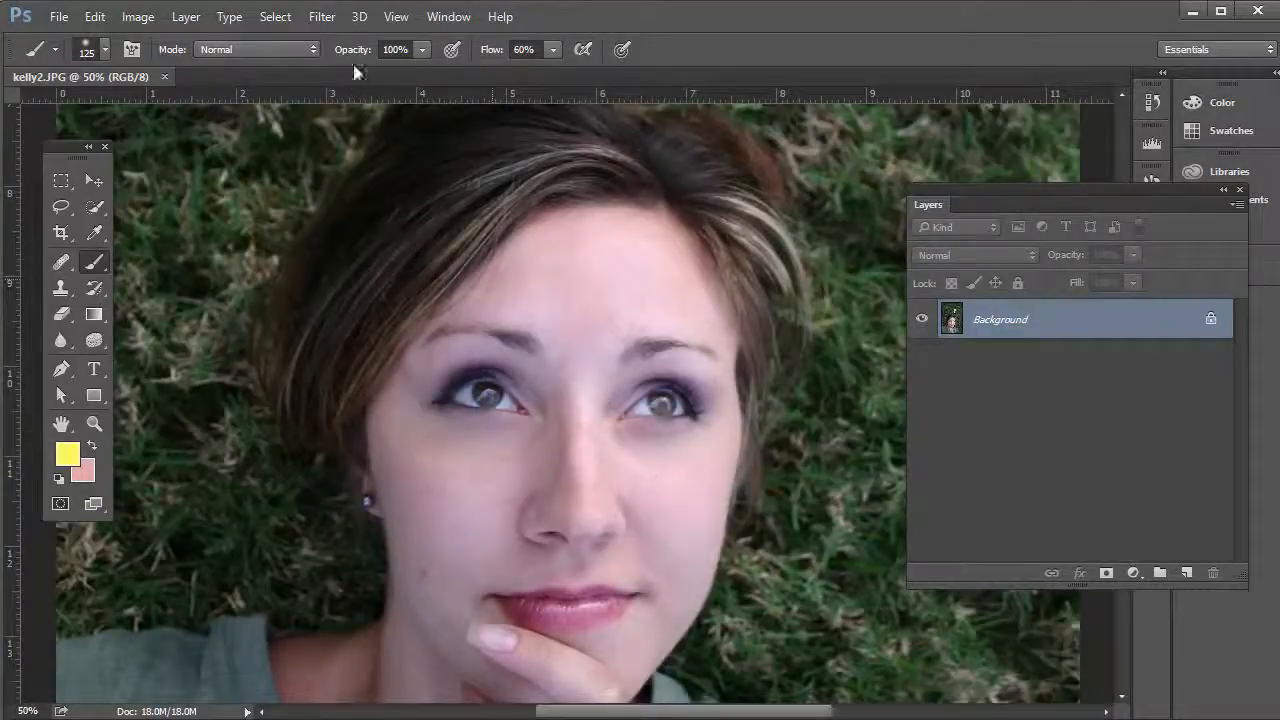
# Try Liquify with values 100 and 200, then trace both eyes with the freehand Lasso
pyautogui.click(321, 16)
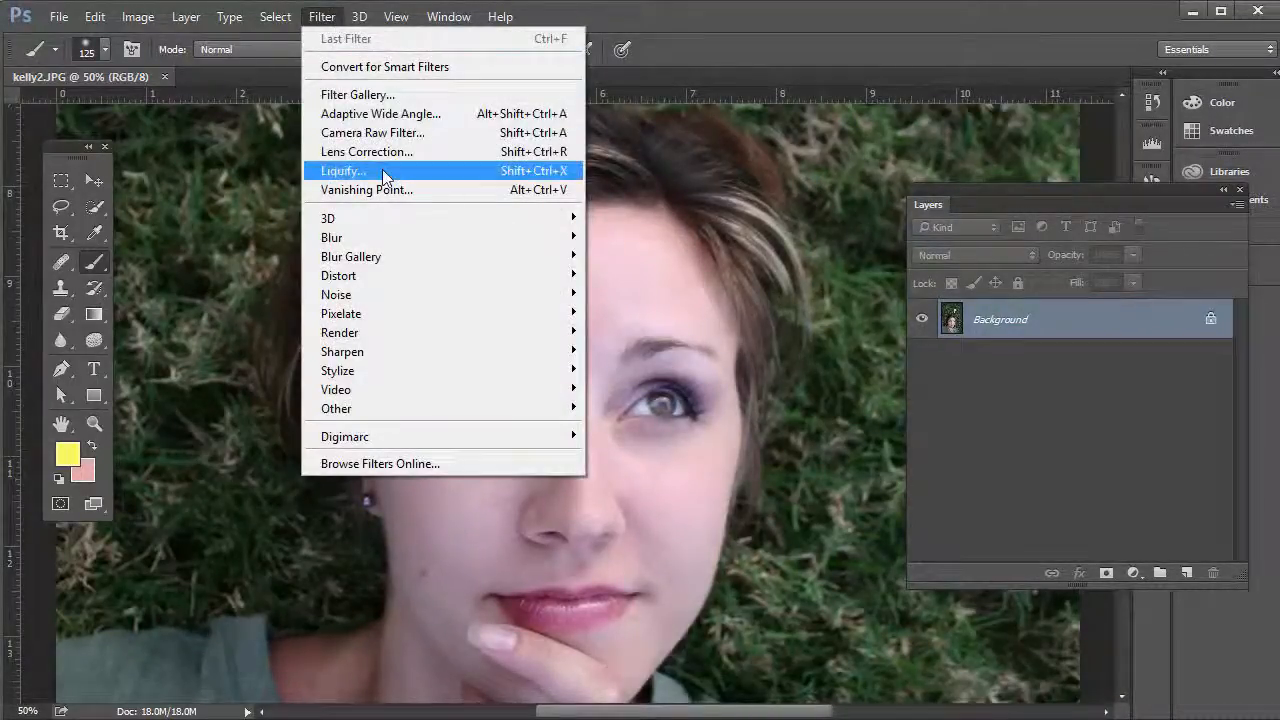
pyautogui.click(343, 170)
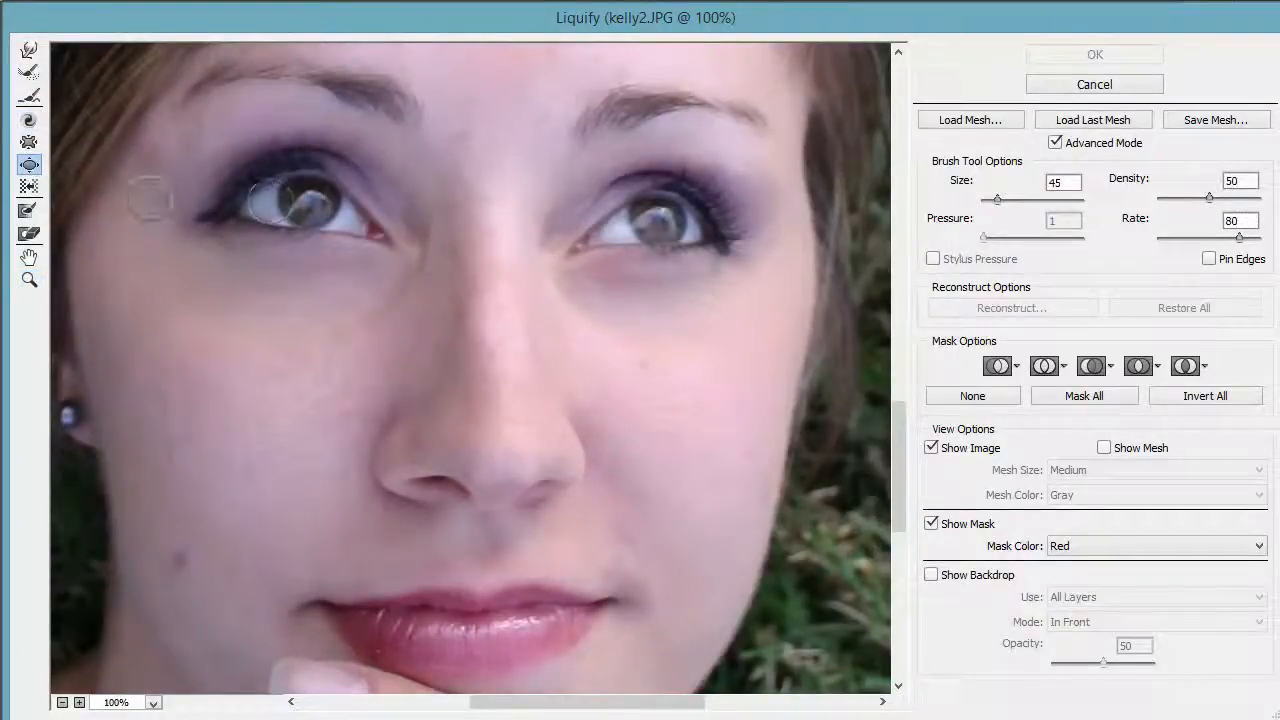
pyautogui.write('100')
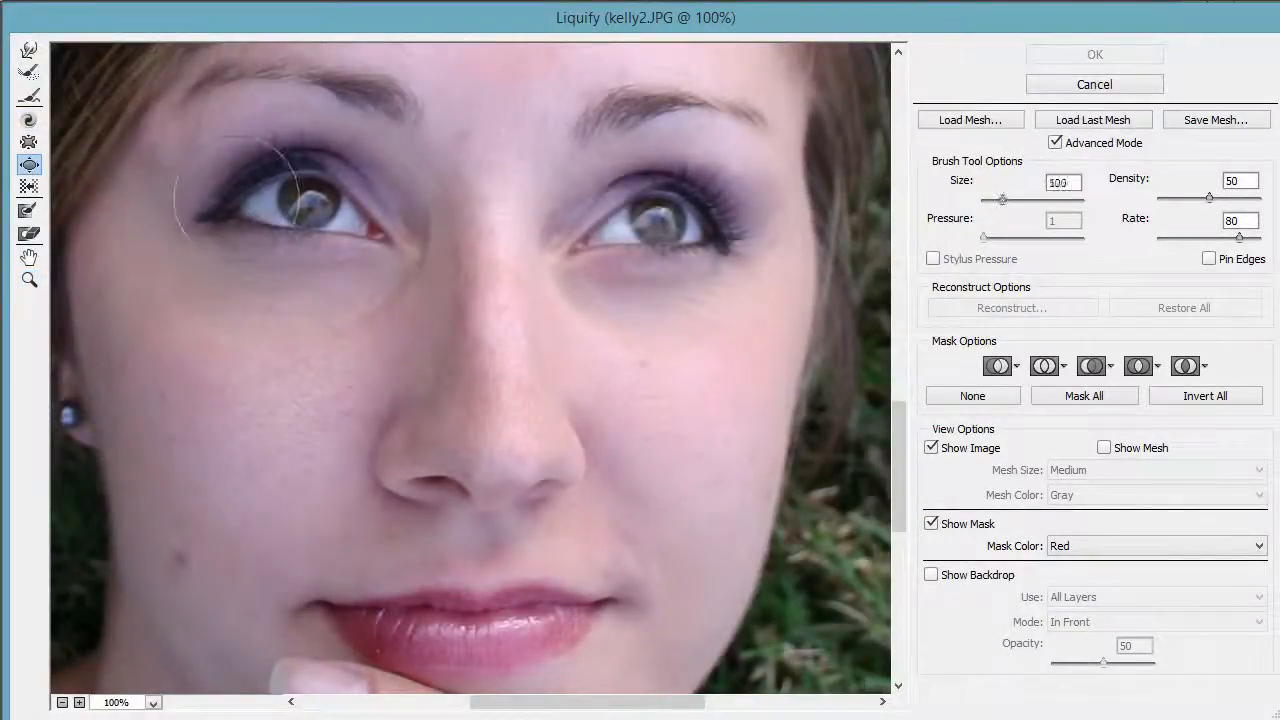
pyautogui.write('200')
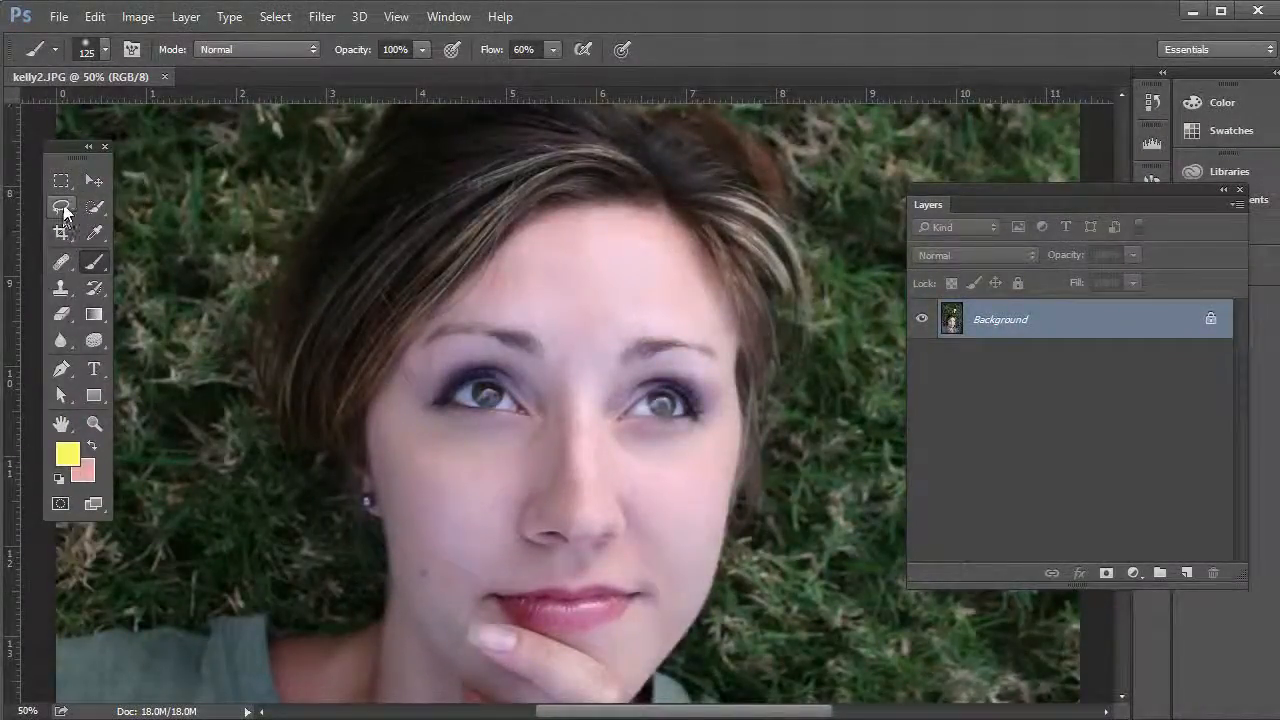
pyautogui.click(61, 206)
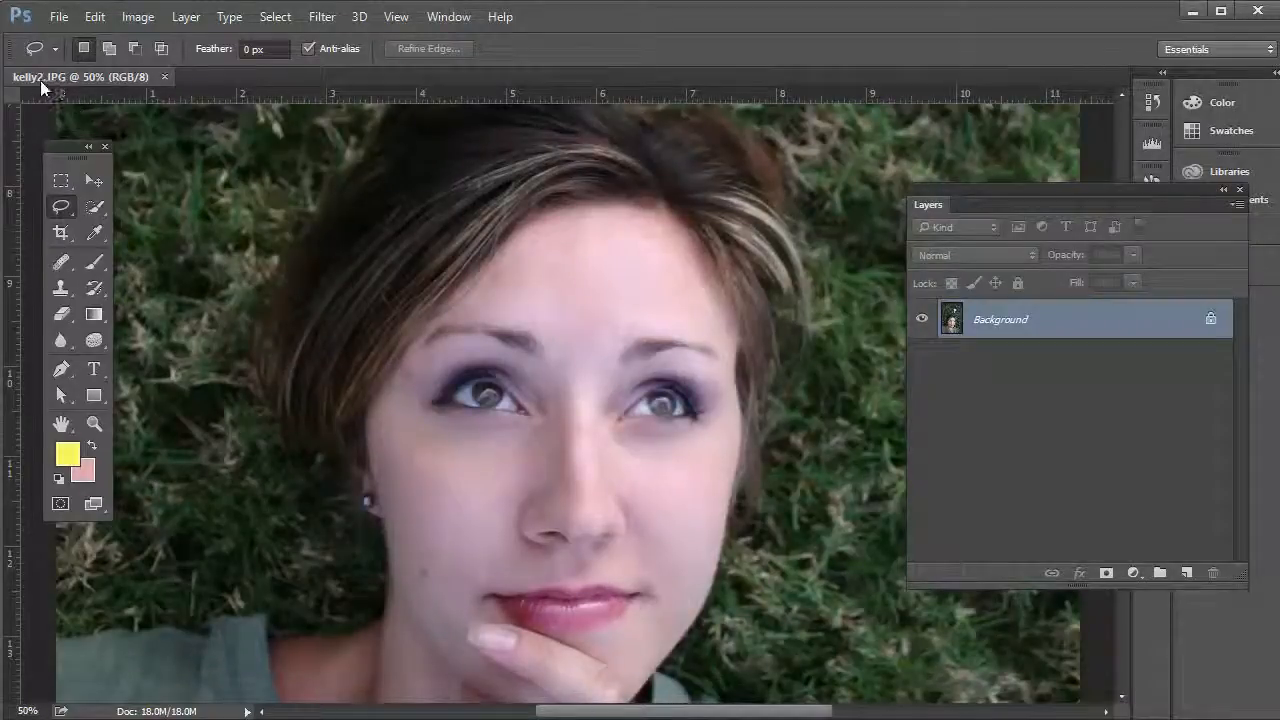
pyautogui.moveTo(89, 85)
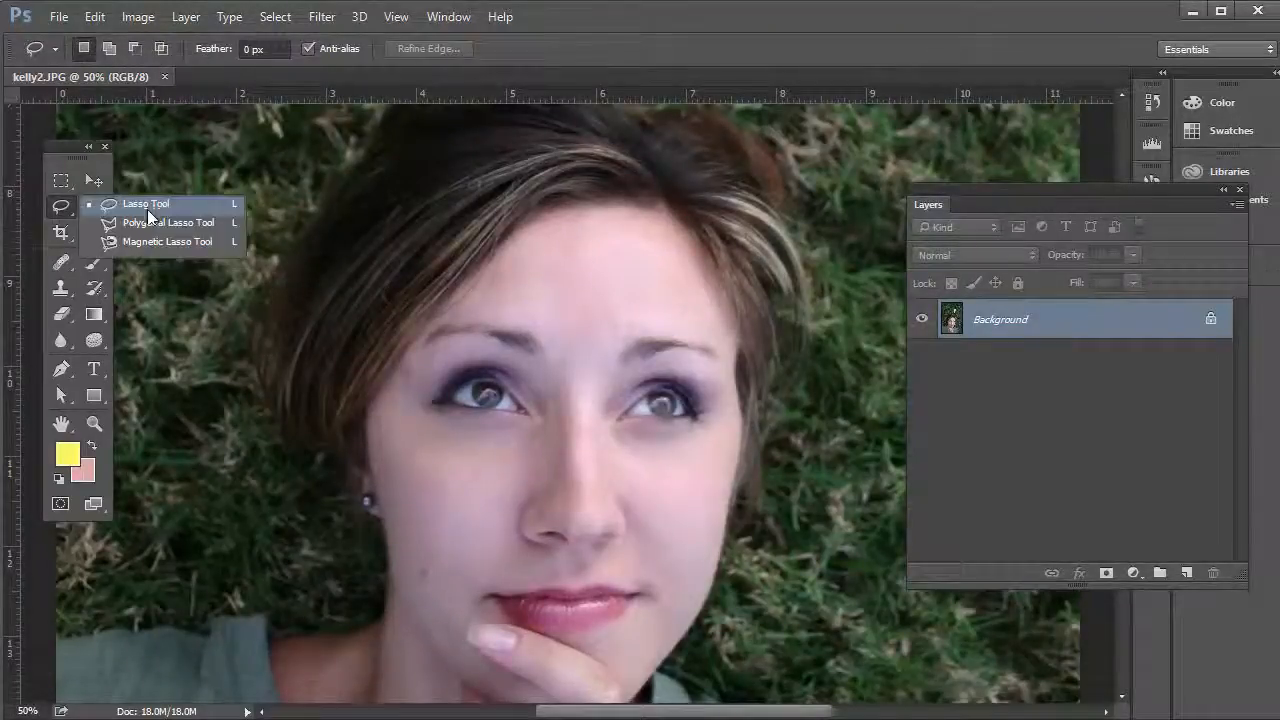
pyautogui.click(146, 203)
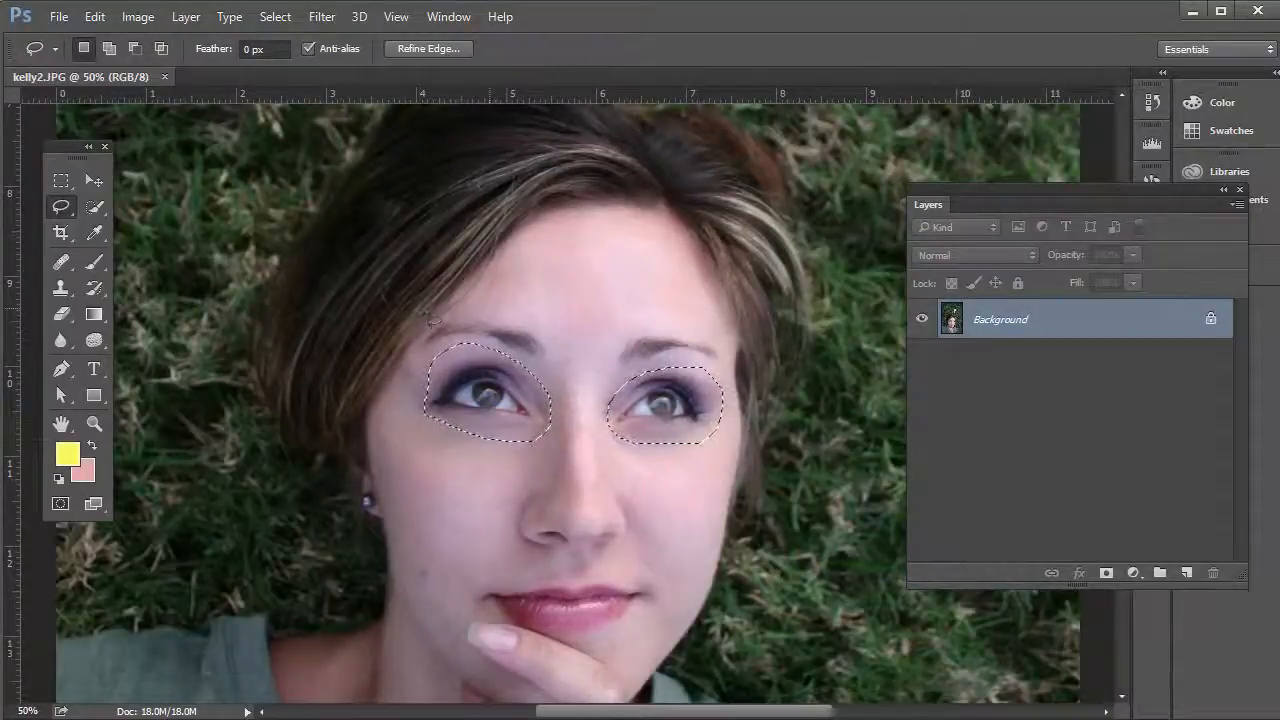
# Apply a 10-pixel feather to the eye selection and copy it to a new layer
pyautogui.click(275, 16)
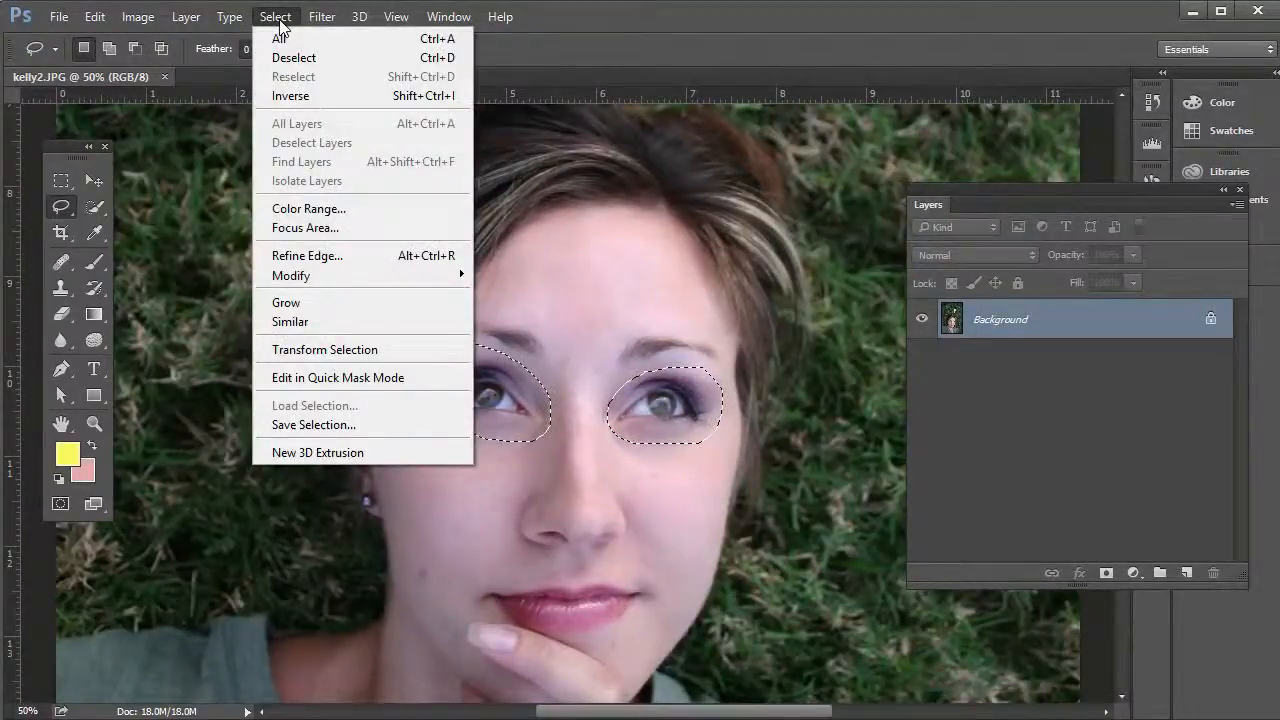
pyautogui.moveTo(291, 275)
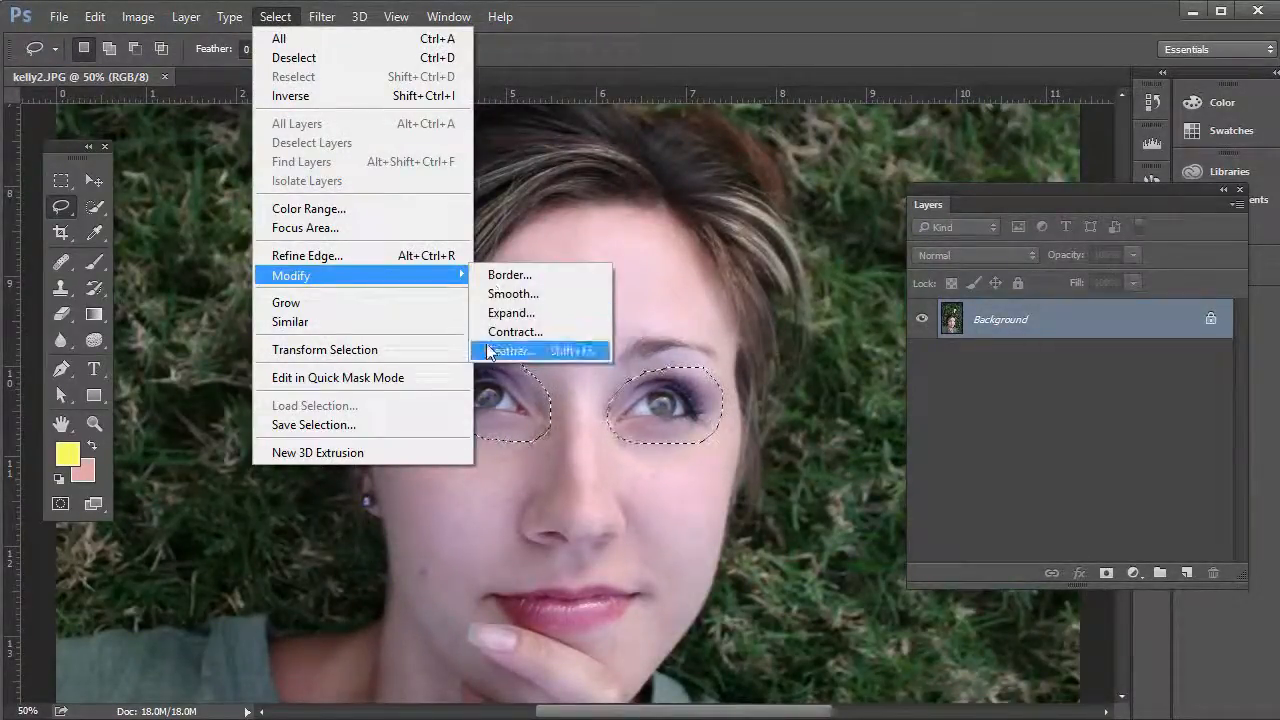
pyautogui.click(513, 351)
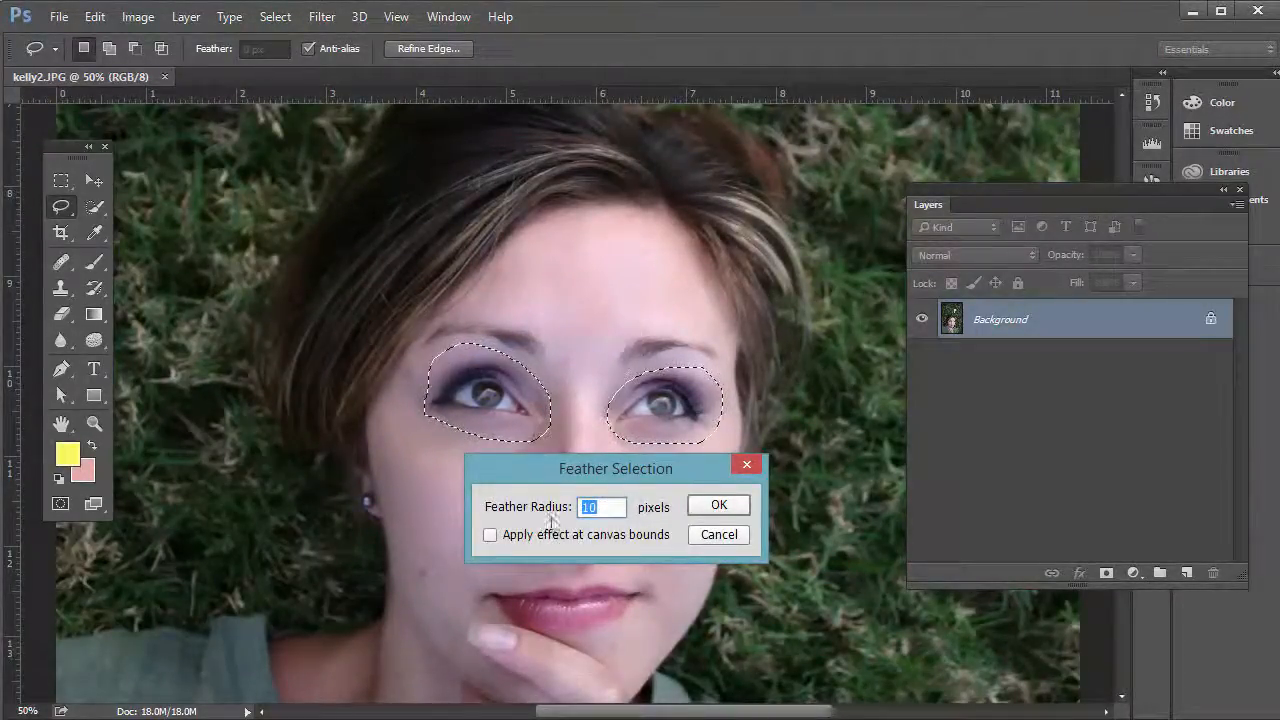
pyautogui.click(718, 504)
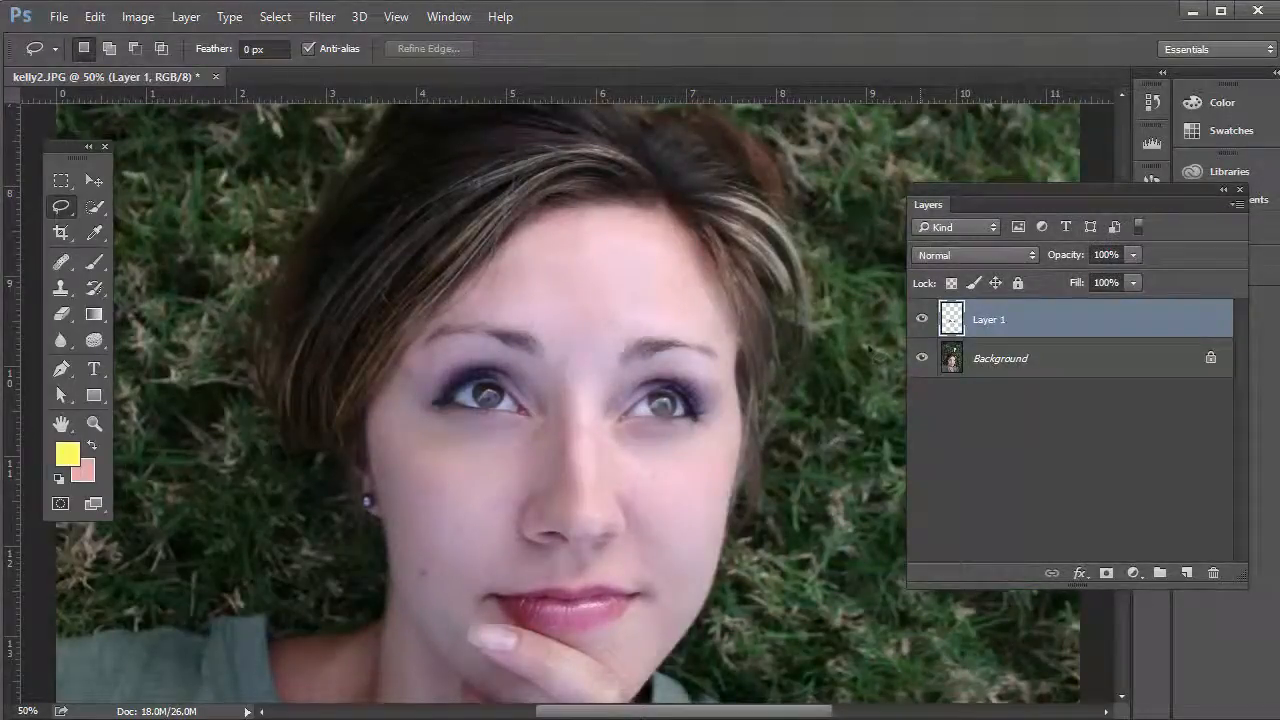
# View Layer 1's copied eyes alone, then restore the background portrait view
pyautogui.click(921, 358)
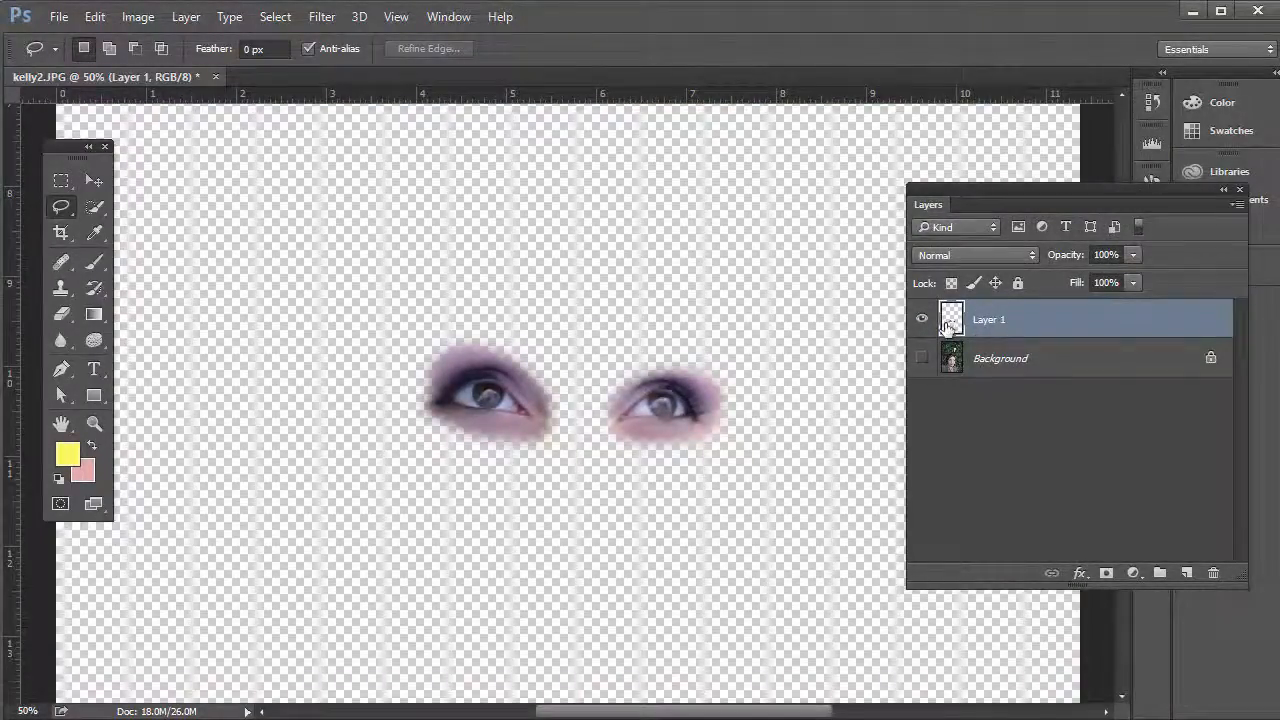
pyautogui.click(921, 358)
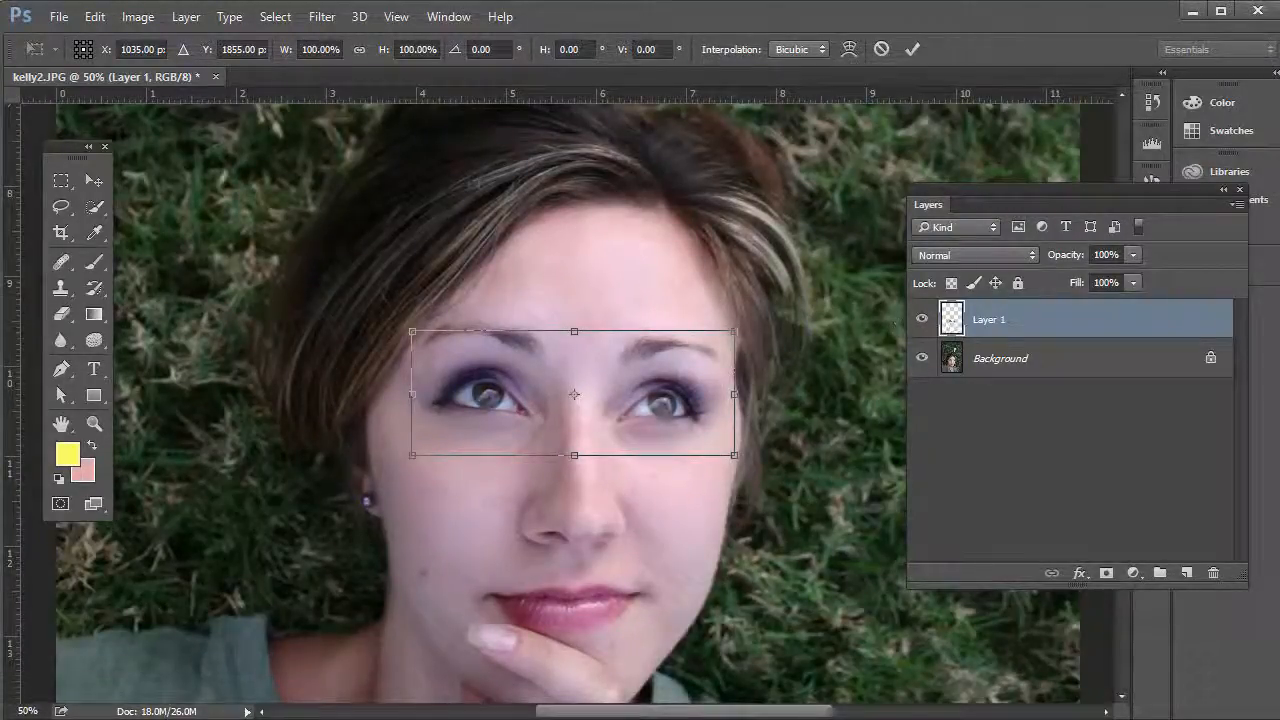
# Scale the eyes layer proportionally to 105% width and height and commit it
pyautogui.click(94, 16)
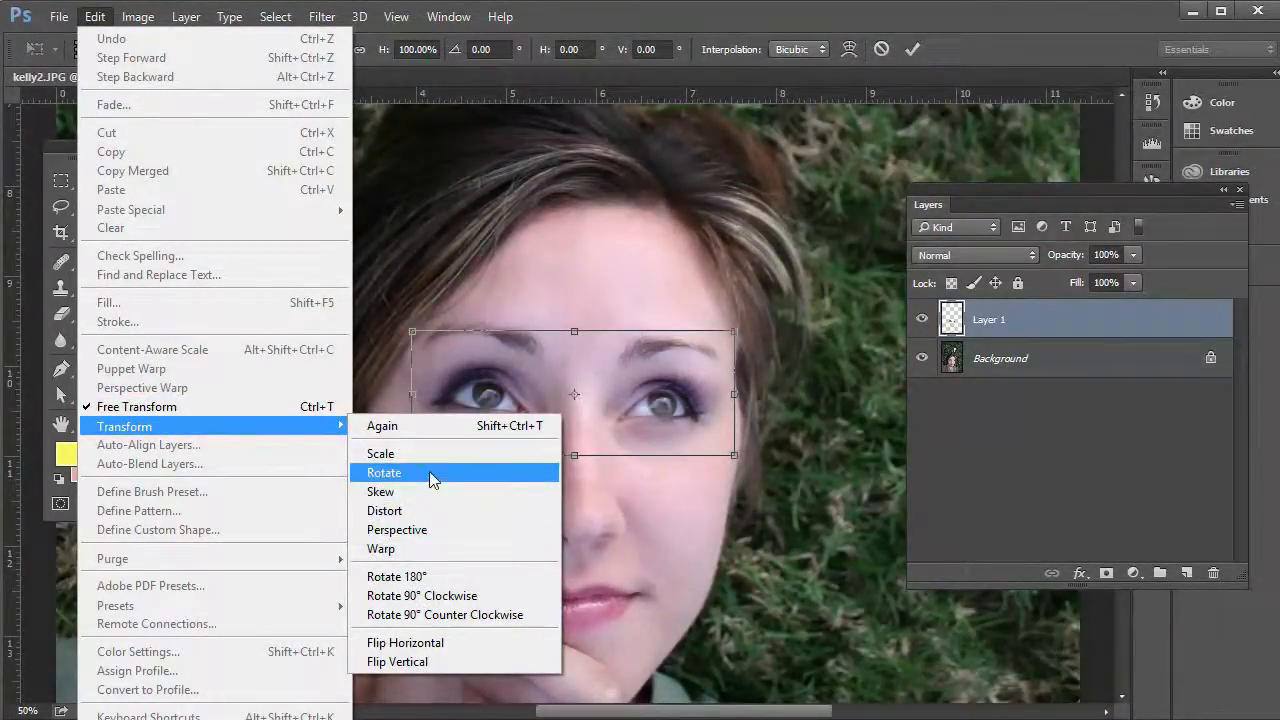
pyautogui.click(384, 472)
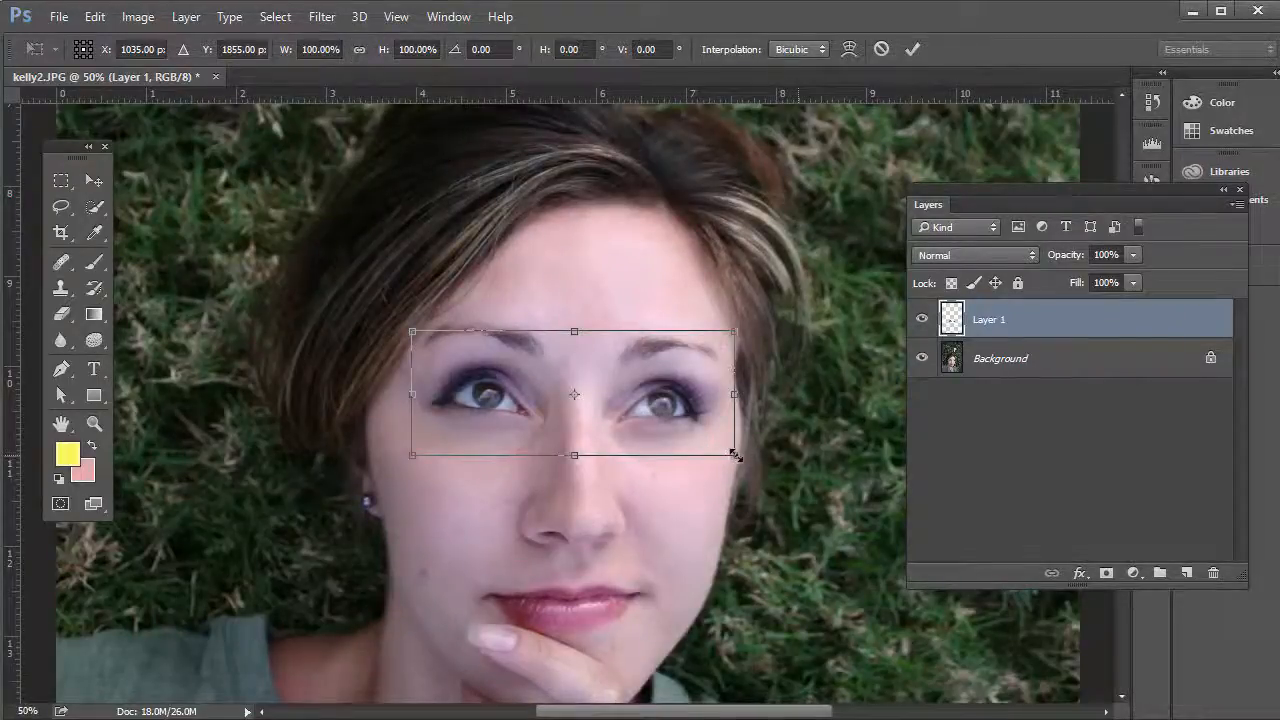
pyautogui.moveTo(735, 455); pyautogui.dragTo(785, 494)
pyautogui.write('105')
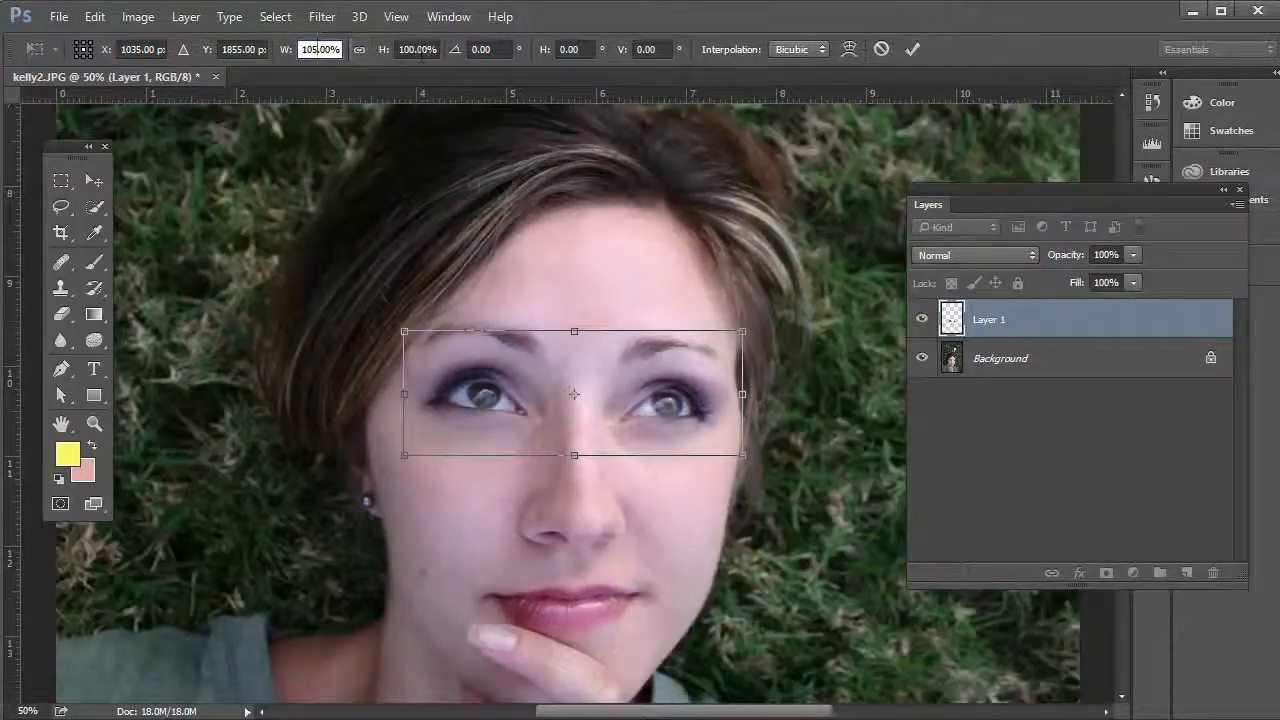
pyautogui.click(359, 49)
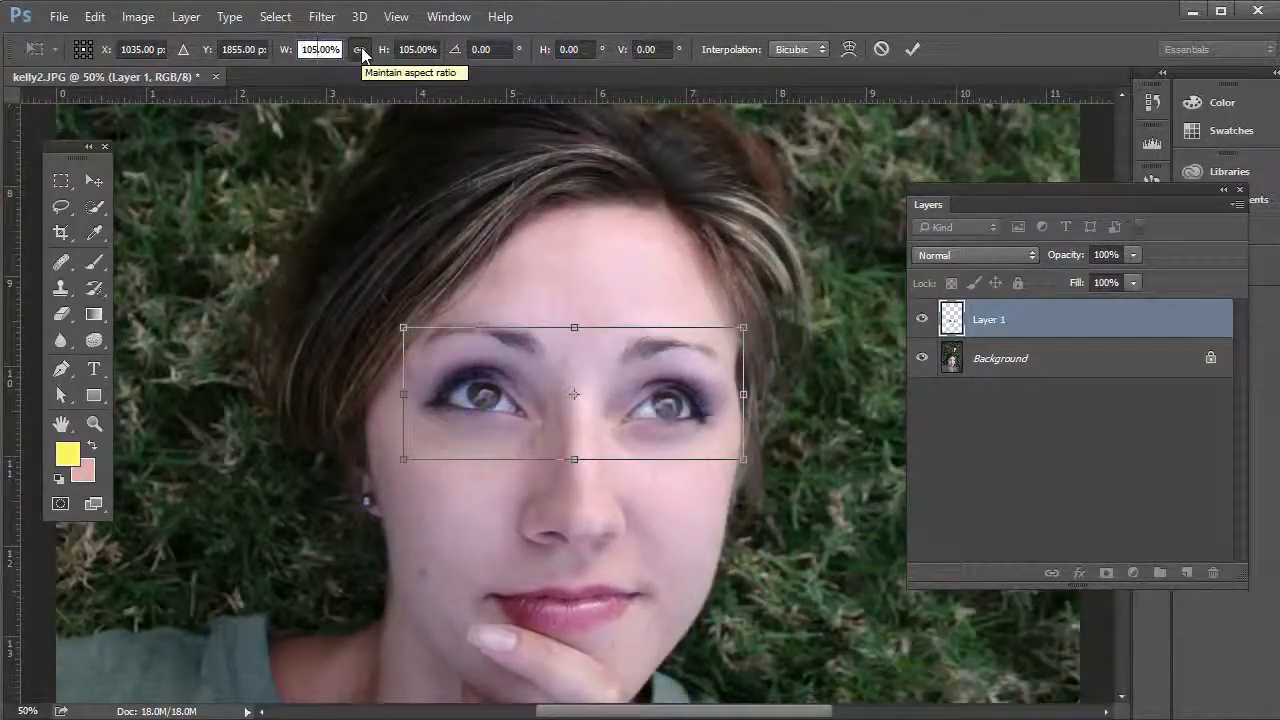
pyautogui.moveTo(325, 75)
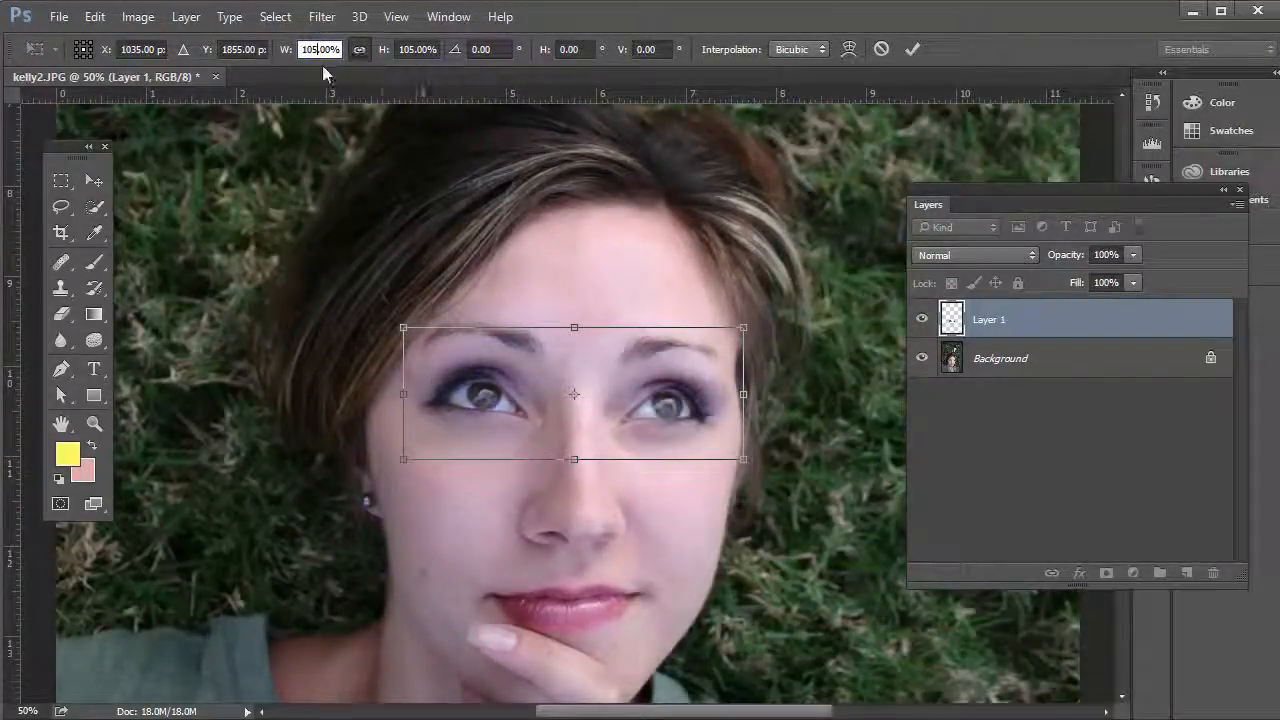
pyautogui.click(417, 49)
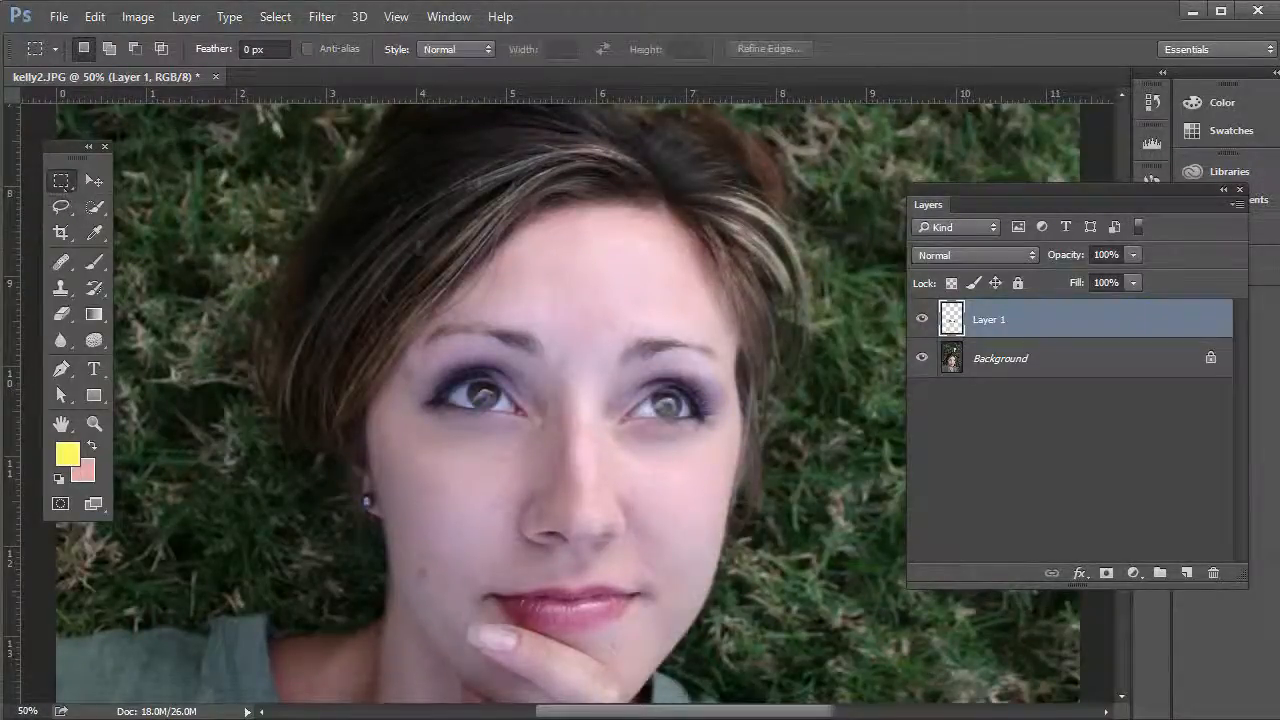
# Add a mask to Layer 1, brush away edges around the brows, and compare visibility
pyautogui.click(921, 319)
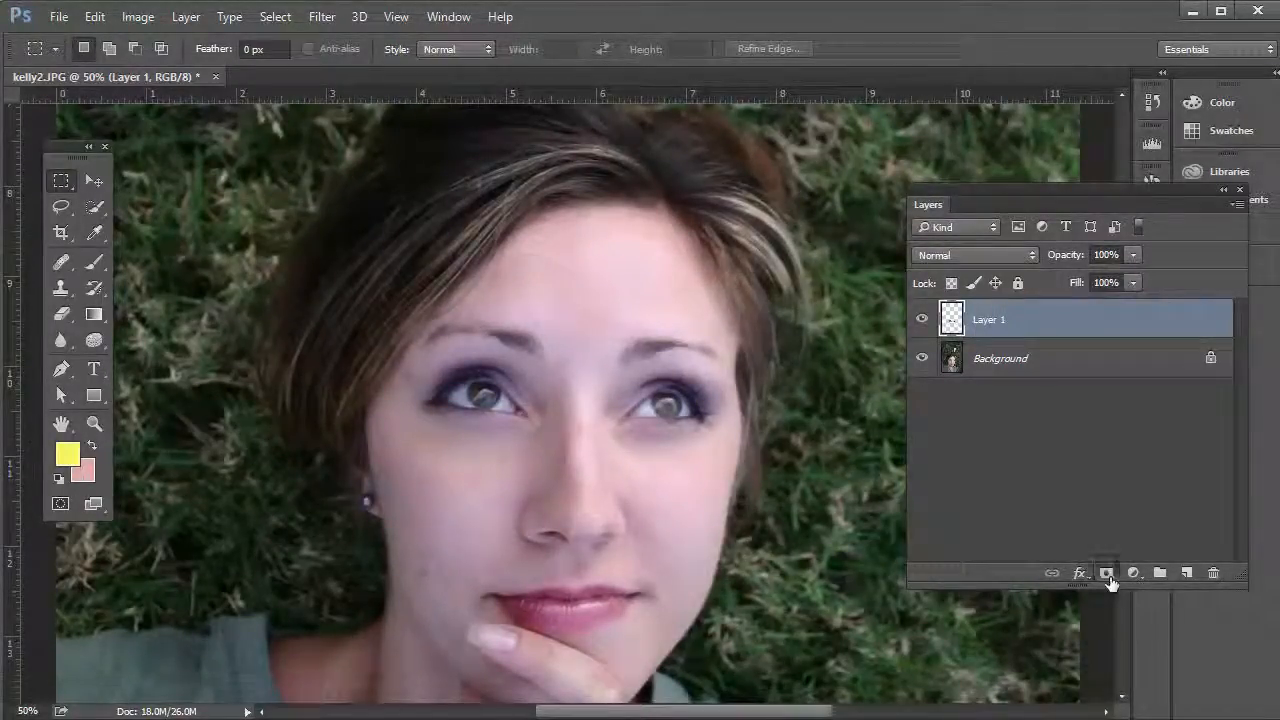
pyautogui.click(1106, 572)
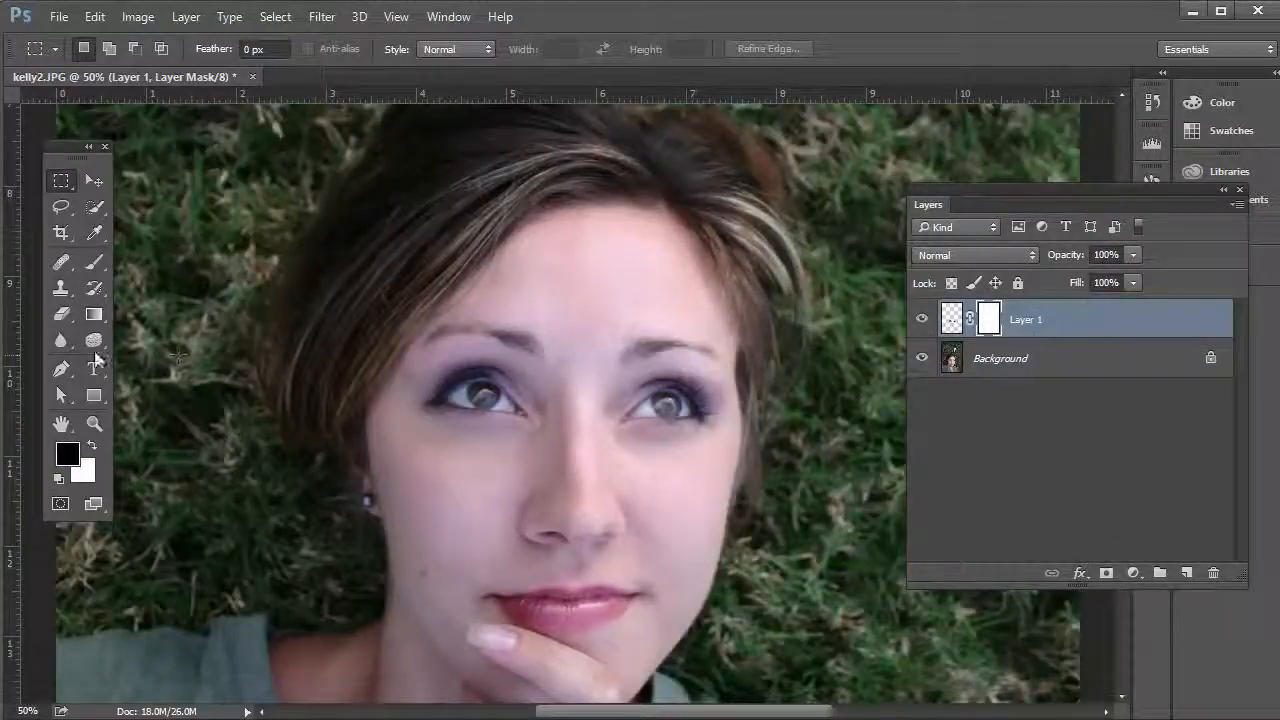
pyautogui.click(61, 262)
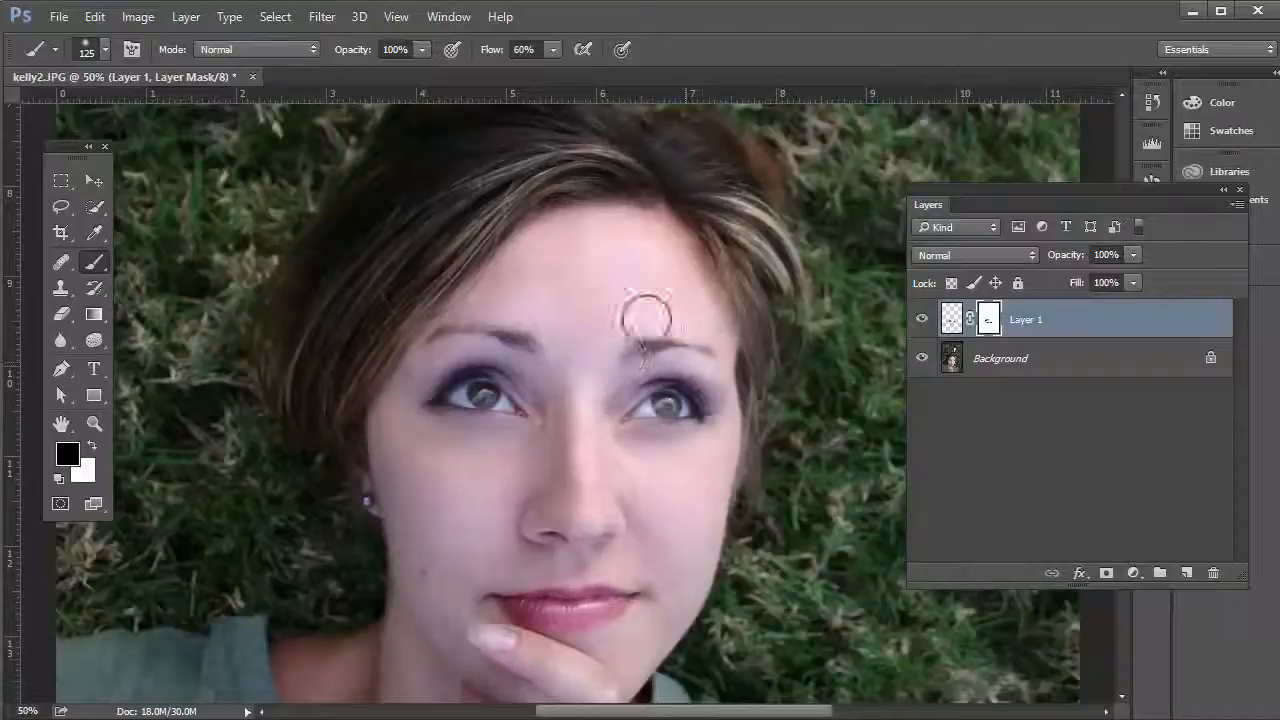
pyautogui.moveTo(525, 348)
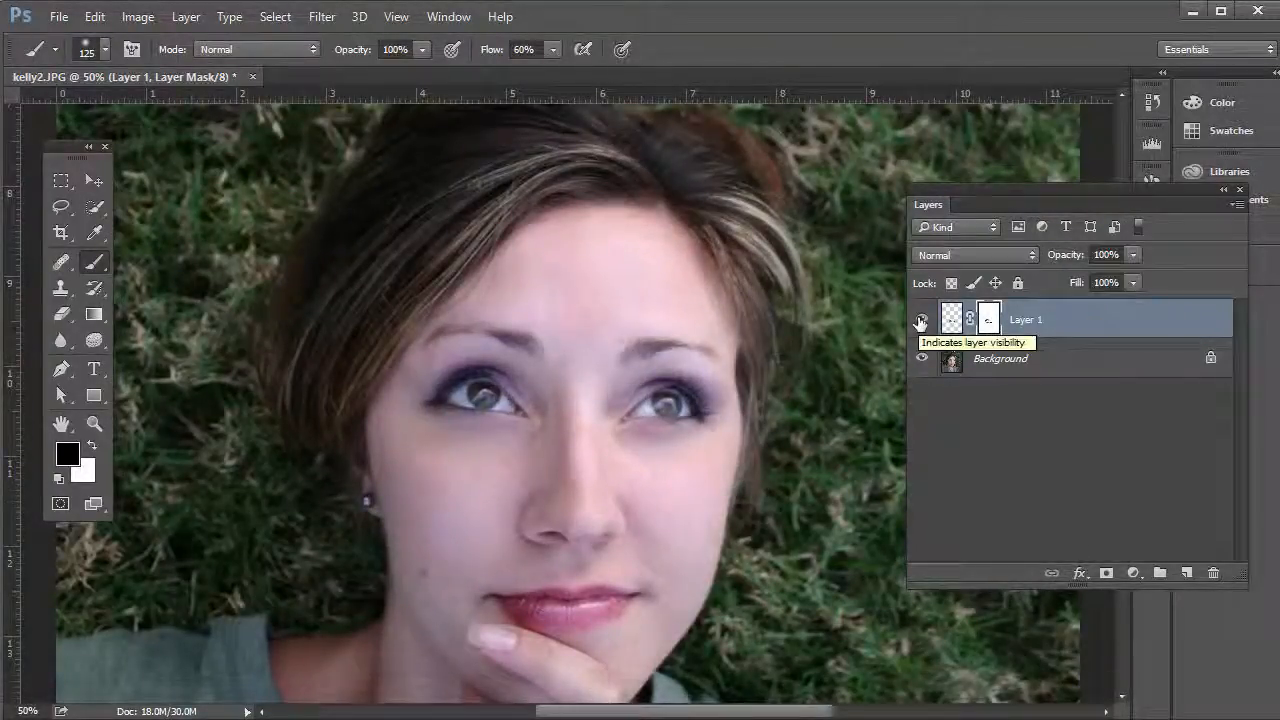
pyautogui.click(920, 319)
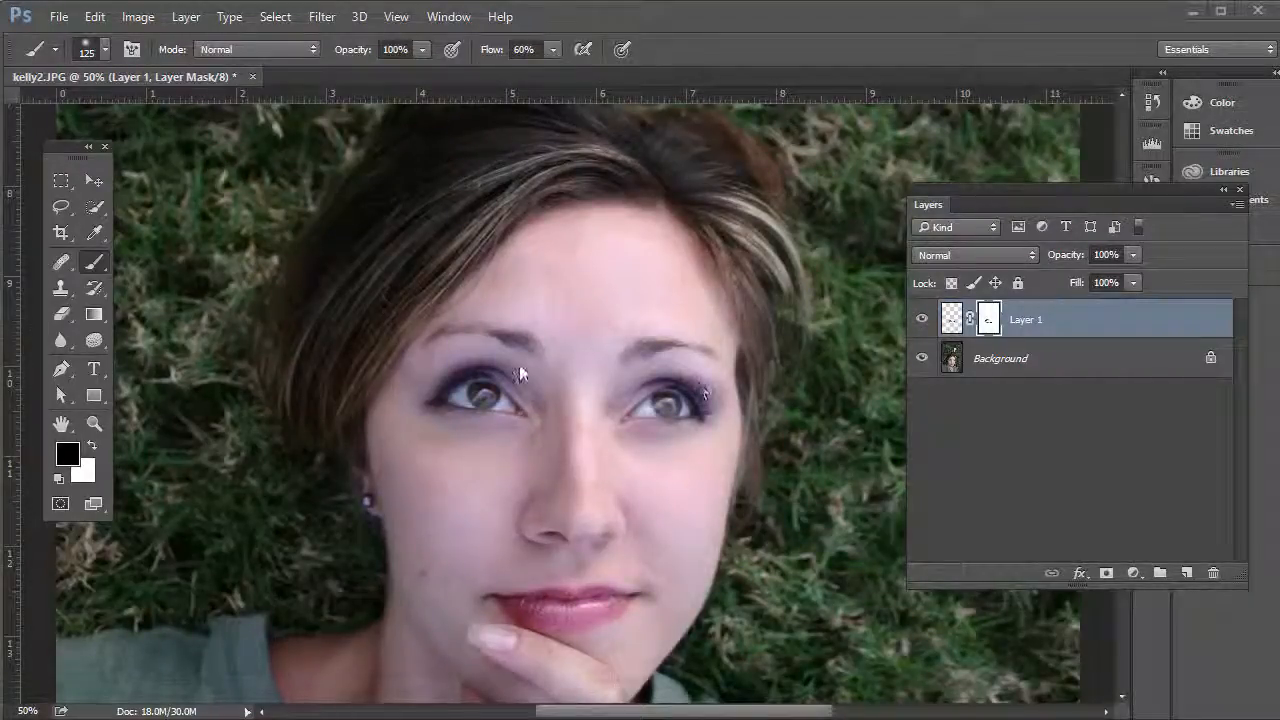
pyautogui.click(61, 180)
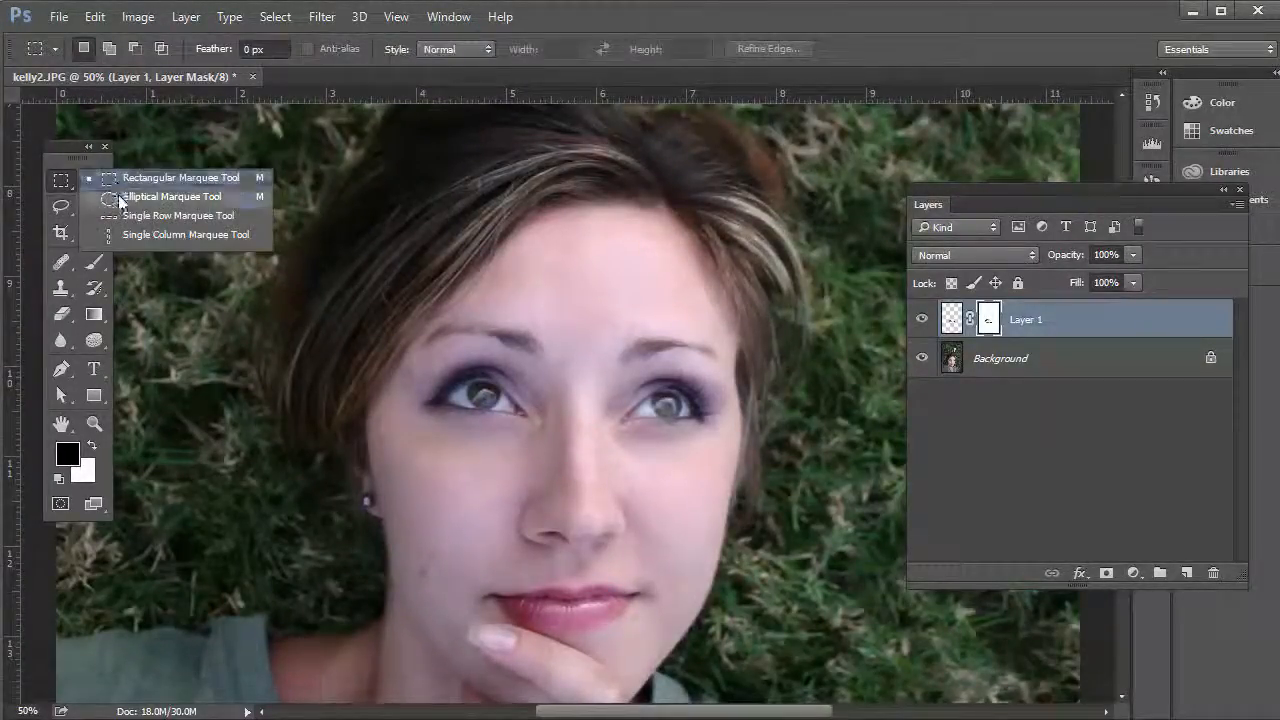
# Draw an elliptical marquee over the eyes and target Layer 1's image thumbnail
pyautogui.click(174, 196)
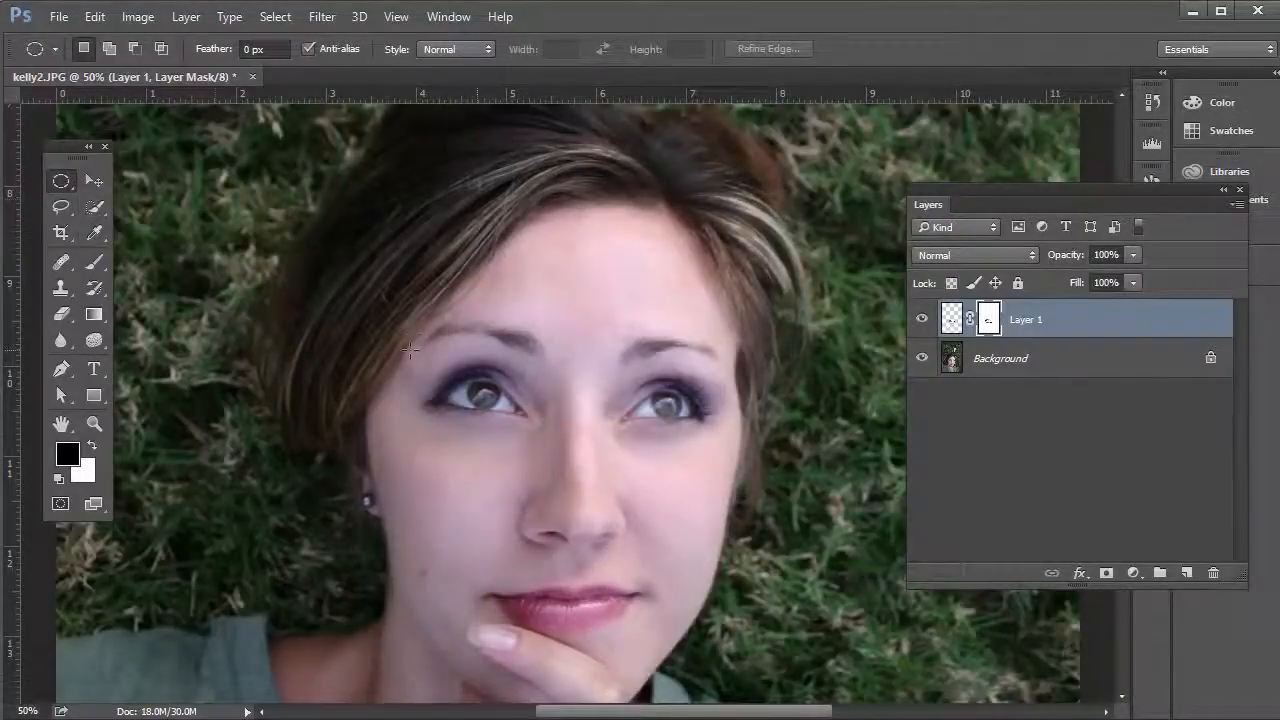
pyautogui.moveTo(410, 350); pyautogui.dragTo(550, 455)
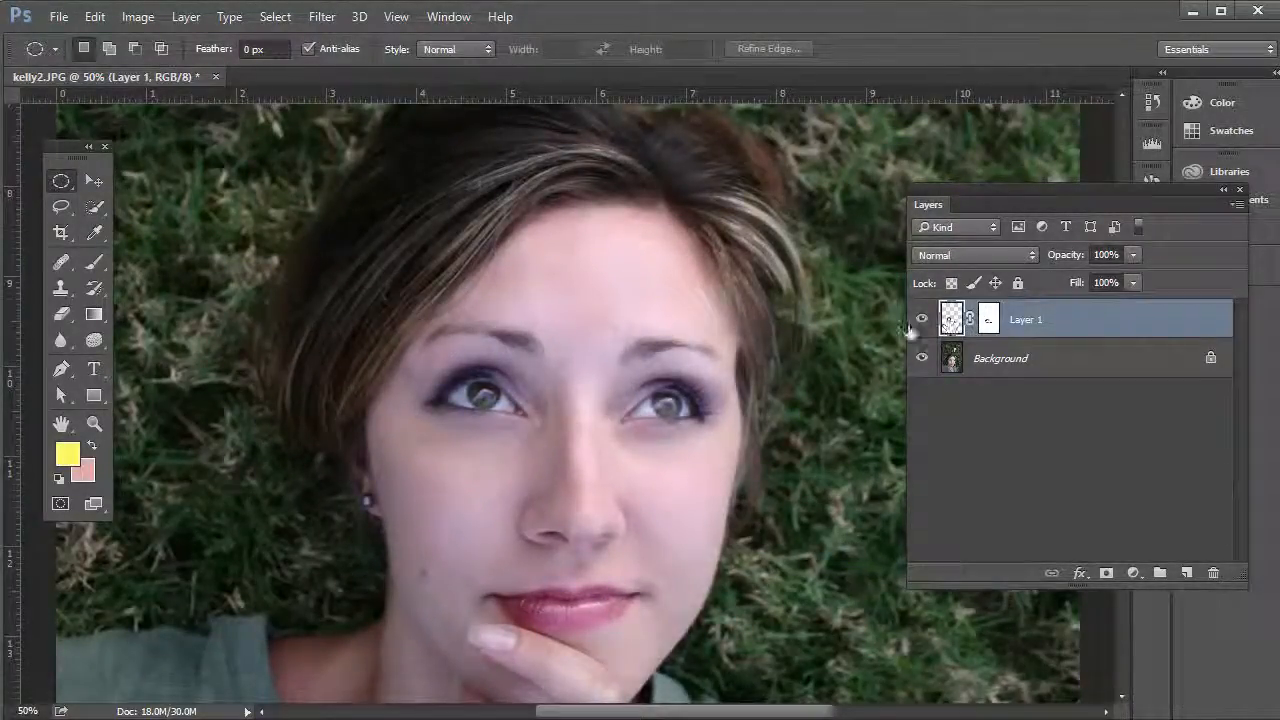
pyautogui.click(921, 319)
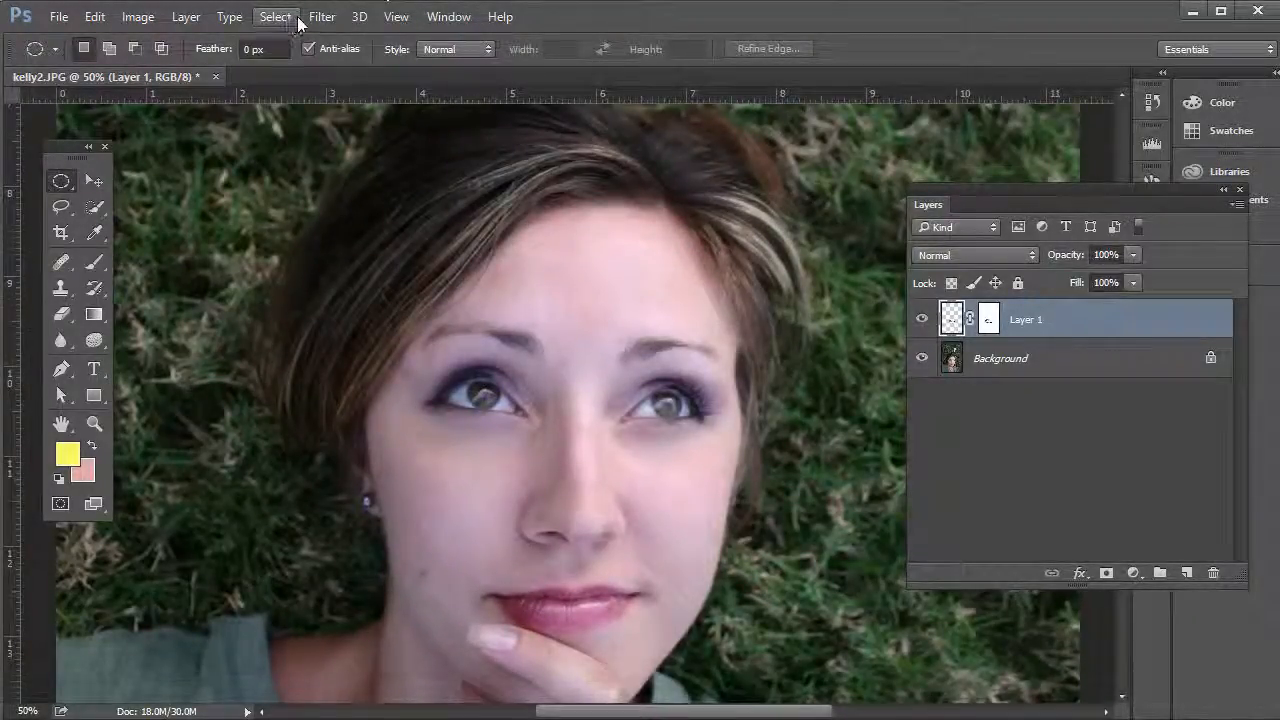
pyautogui.click(321, 17)
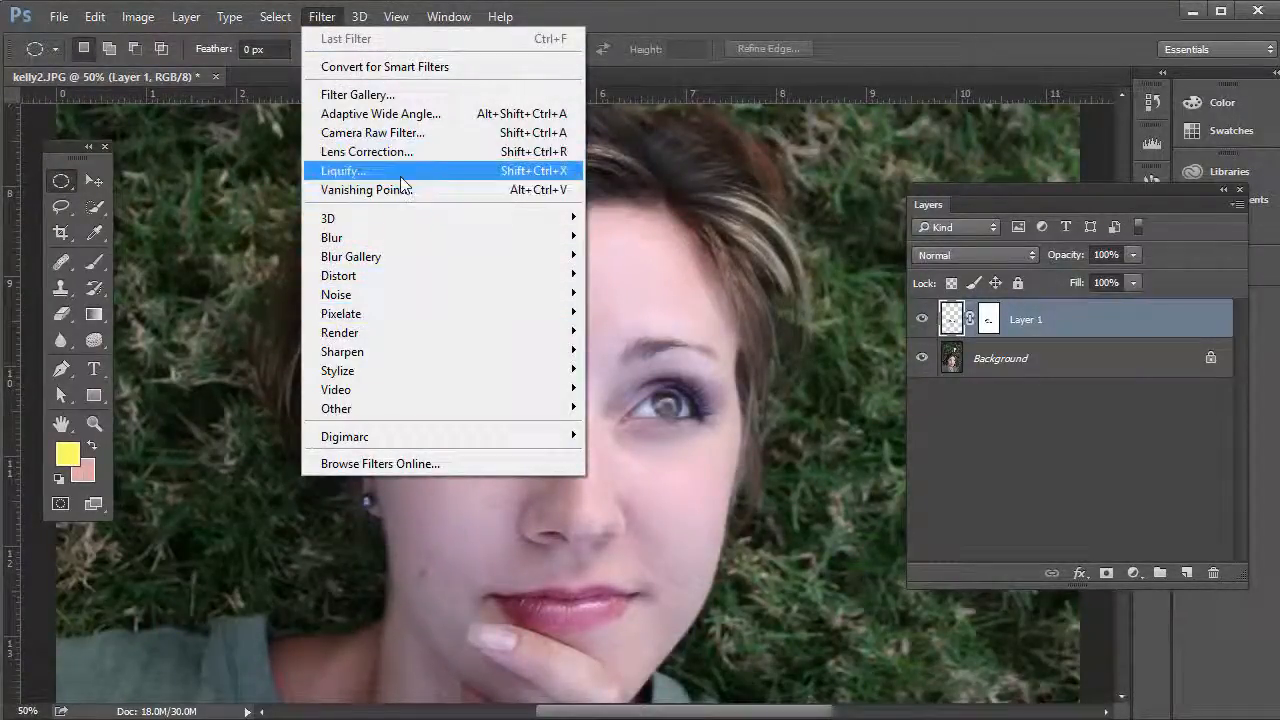
# Bloat the right eye's iris in Liquify with brush size 95 and apply
pyautogui.click(343, 170)
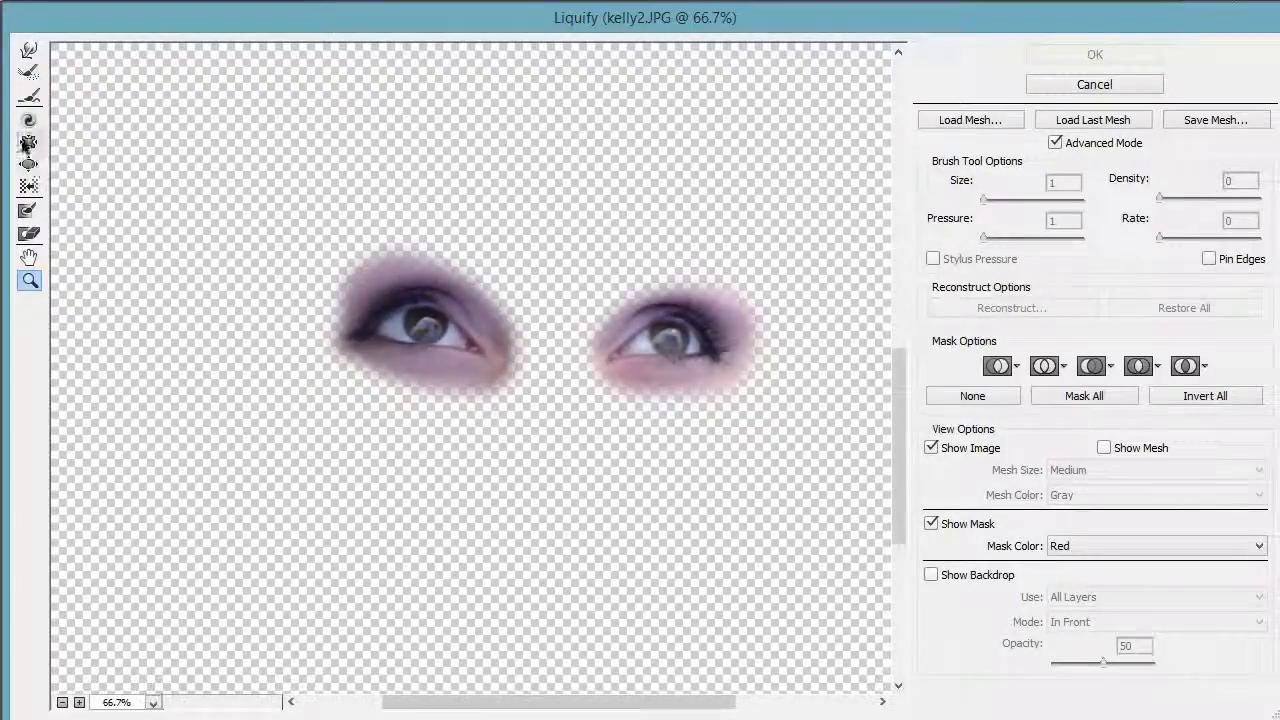
pyautogui.click(28, 164)
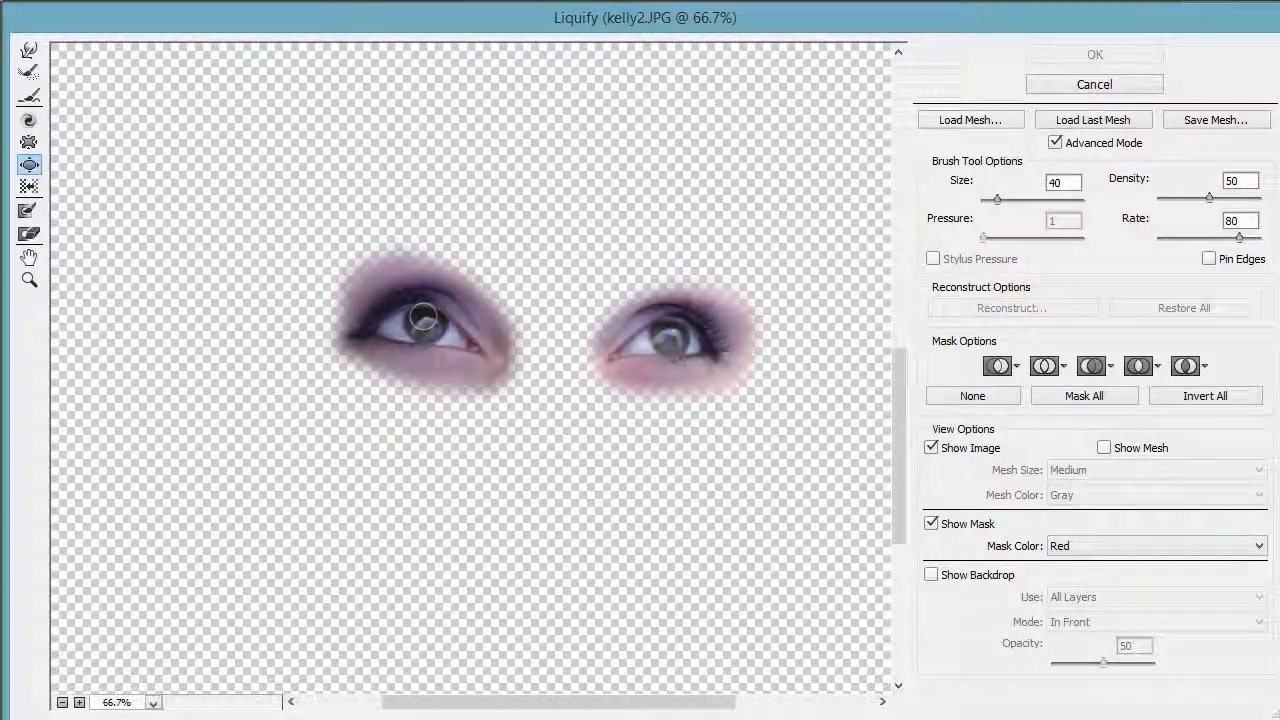
pyautogui.write('95')
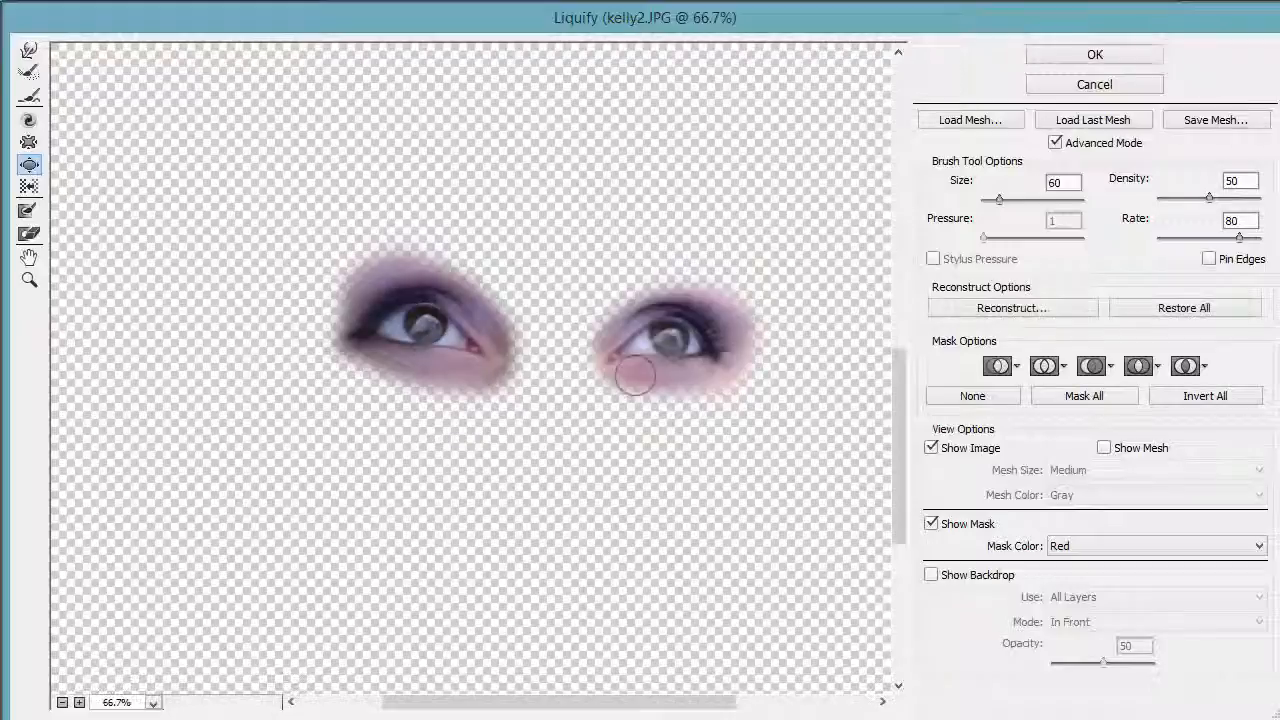
pyautogui.moveTo(635, 375); pyautogui.dragTo(670, 345)
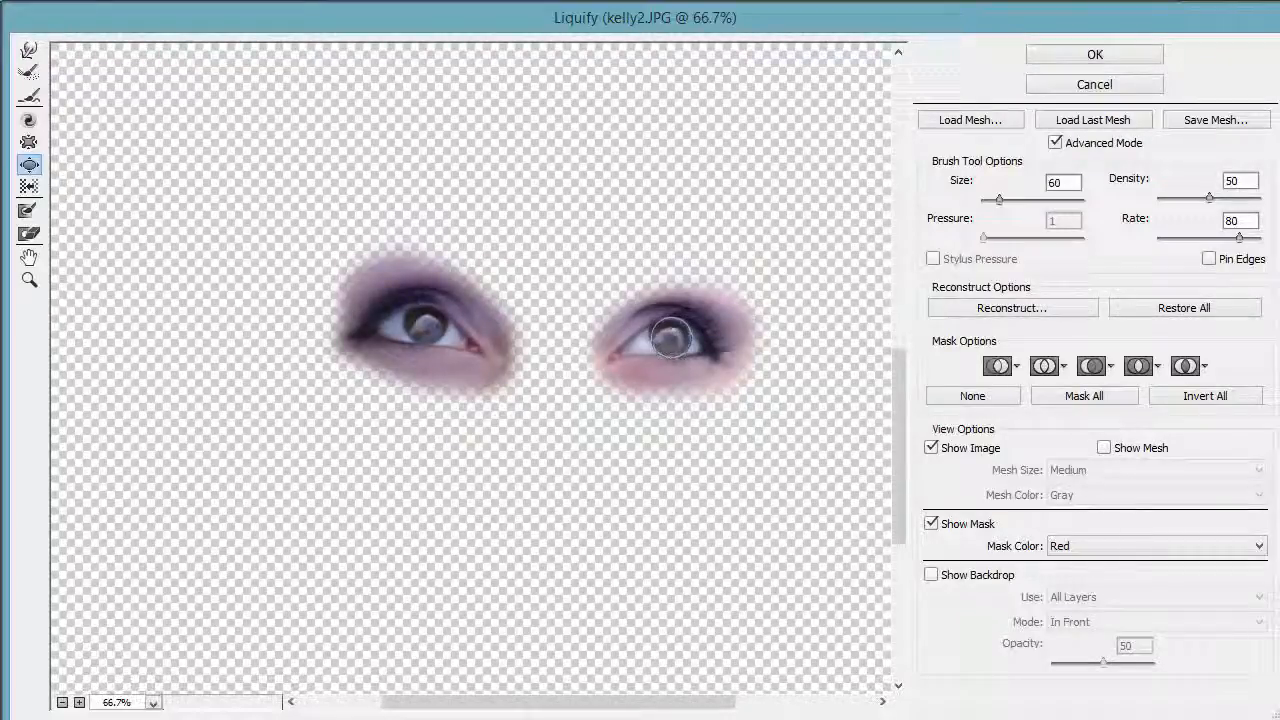
pyautogui.click(1094, 54)
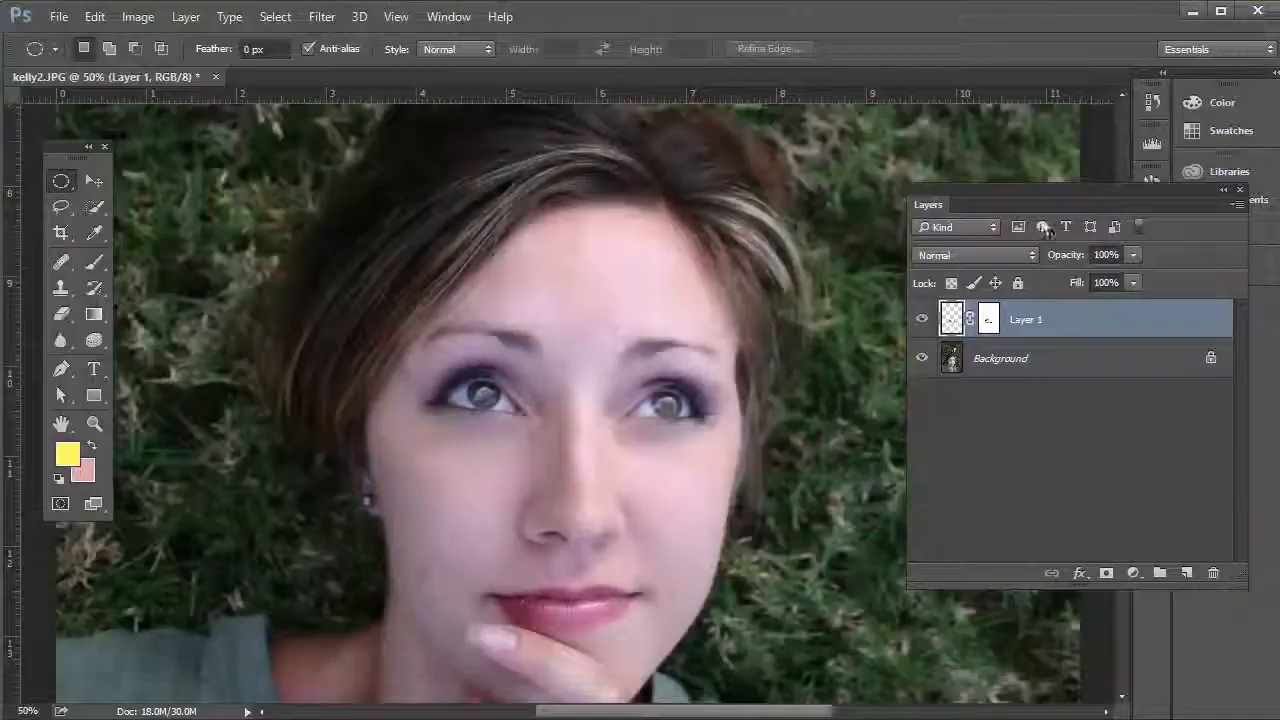